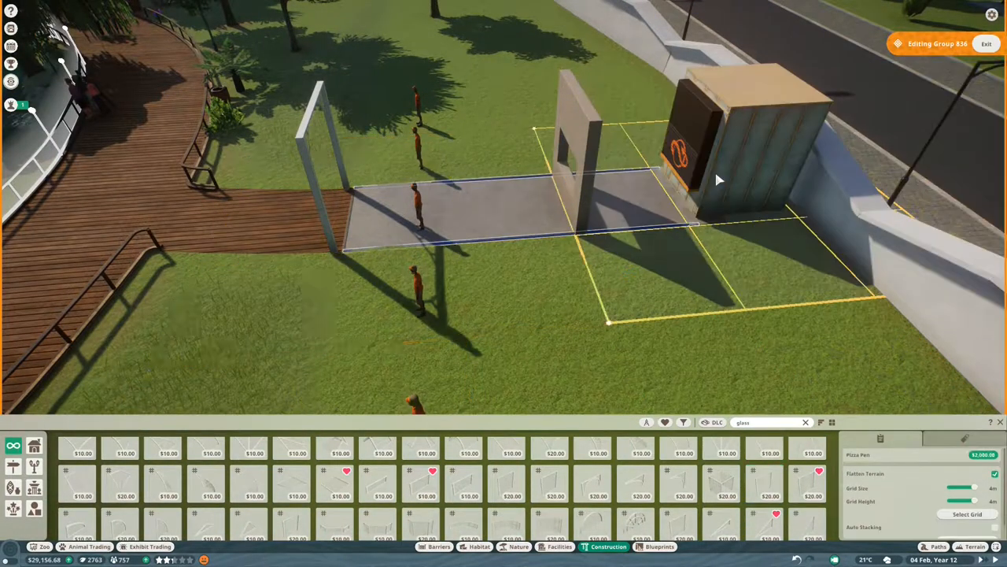
Place glazed wall pieces and a flat roof to form the white pavilion spanning the boardwalk.
click(938, 544)
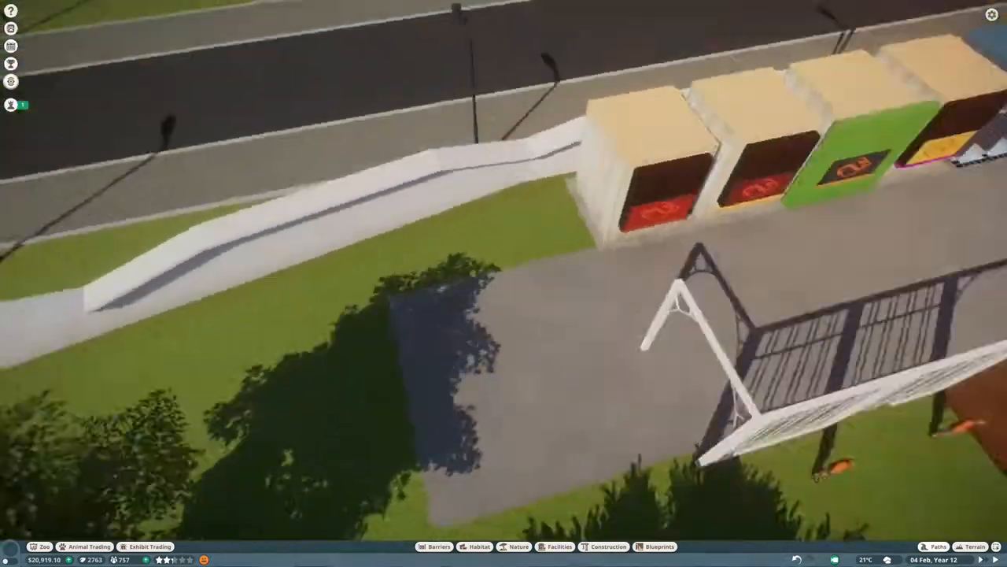
click(601, 545)
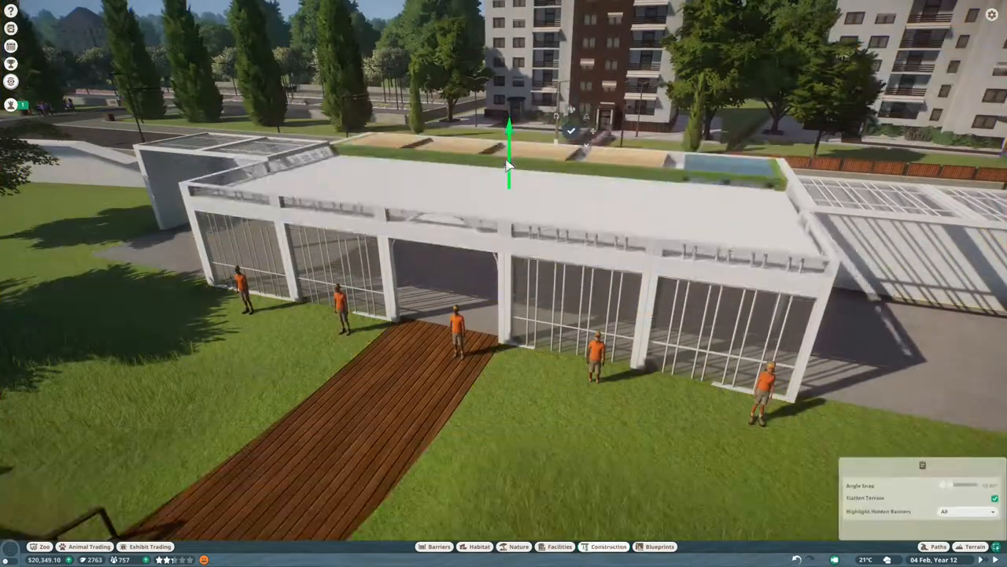
Place the curved orange arch trim over the doorway and a ledge along the wall base.
click(606, 545)
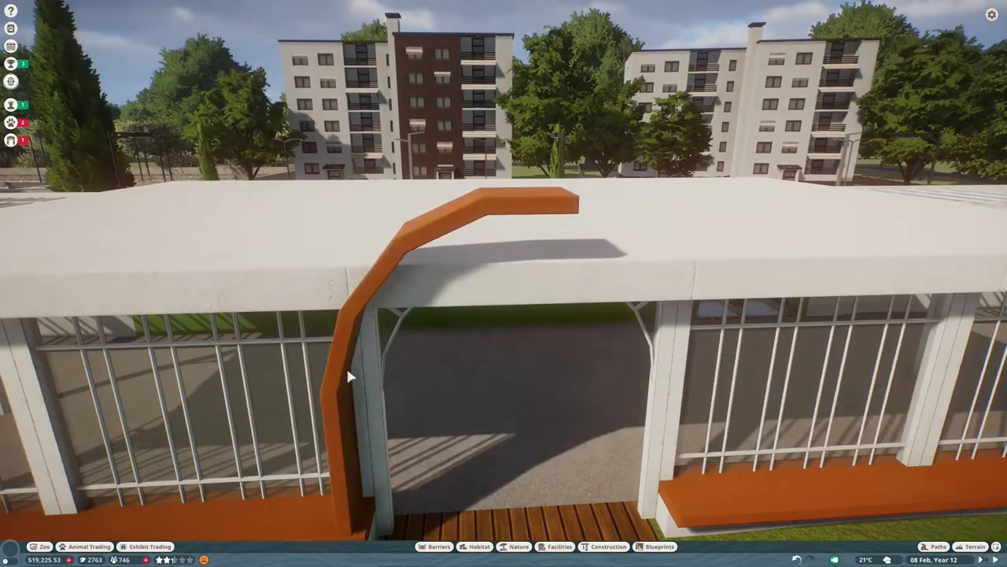
Place an orange interior wall inside the arch to enclose the entry passage.
click(614, 192)
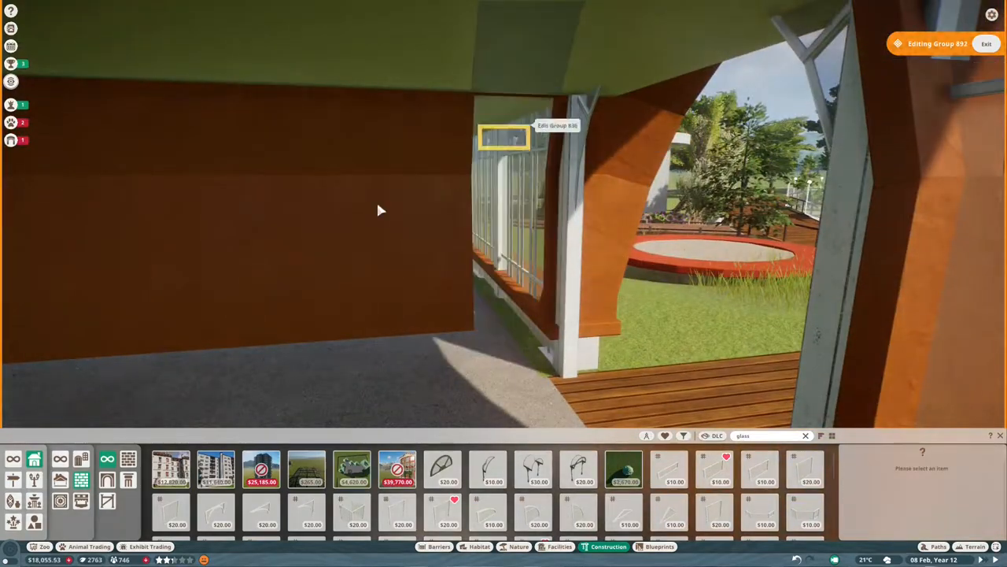
Apply green to the entrance arch pieces in the Colour Editor.
click(985, 44)
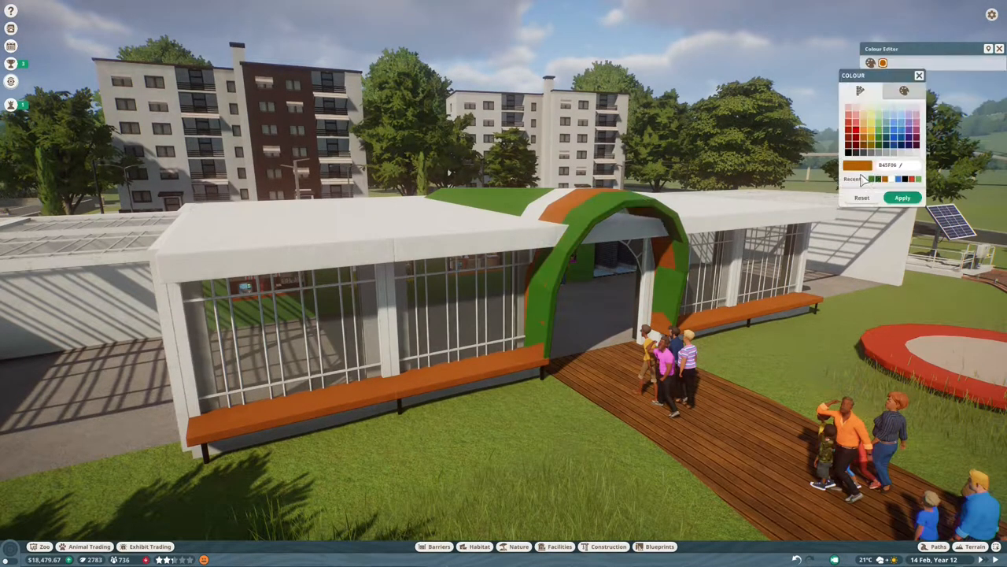
Position a bench seating piece on the wooden floor beneath the curved interior wall.
click(903, 198)
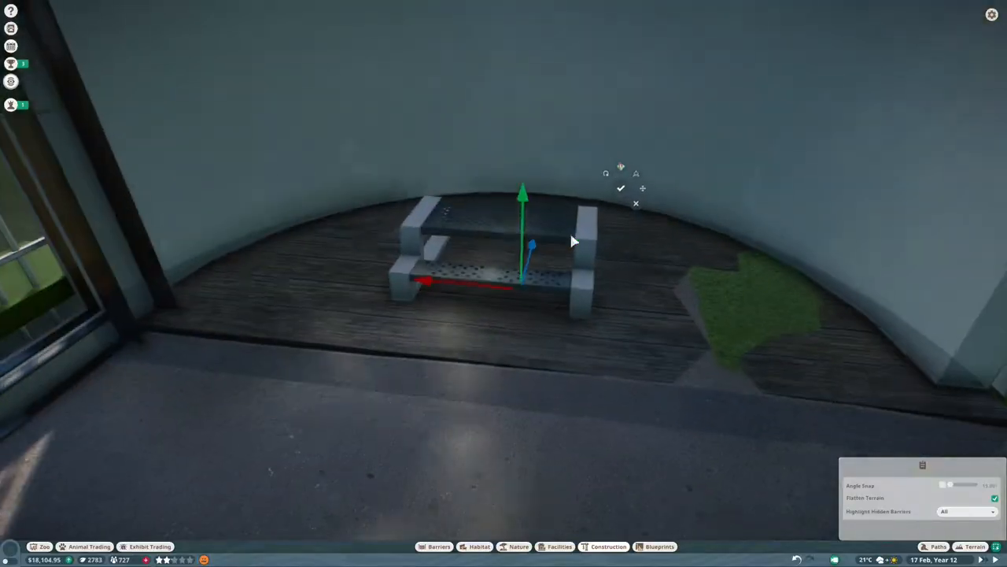
Paint a bark-textured planting bed on the lawn between the domes and the boardwalk.
click(611, 546)
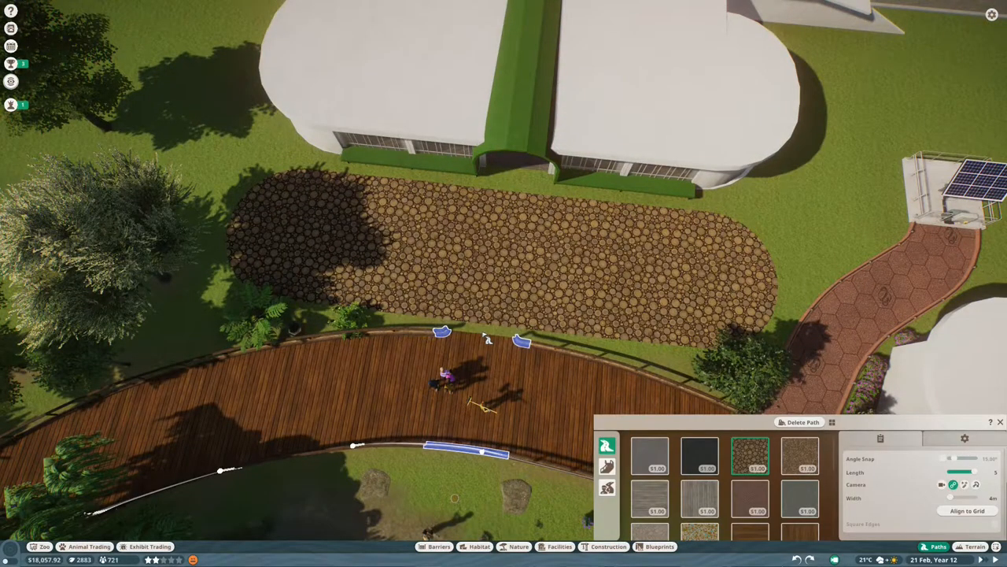
Place the white semicircular plaster panel on the roof above the entrance arch.
click(605, 547)
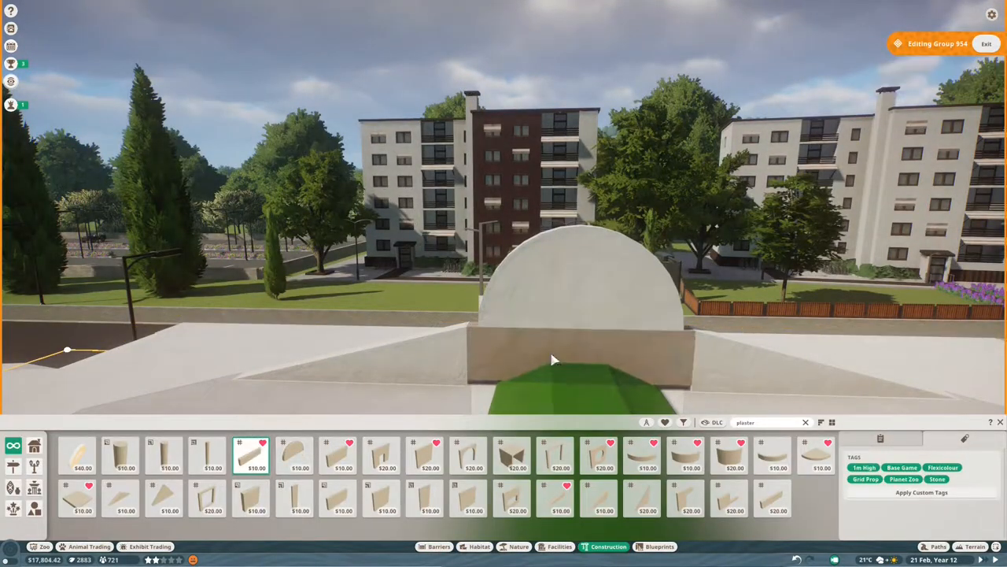
Set the letter 'F' sign piece on the half-round panel above the green arch.
click(80, 469)
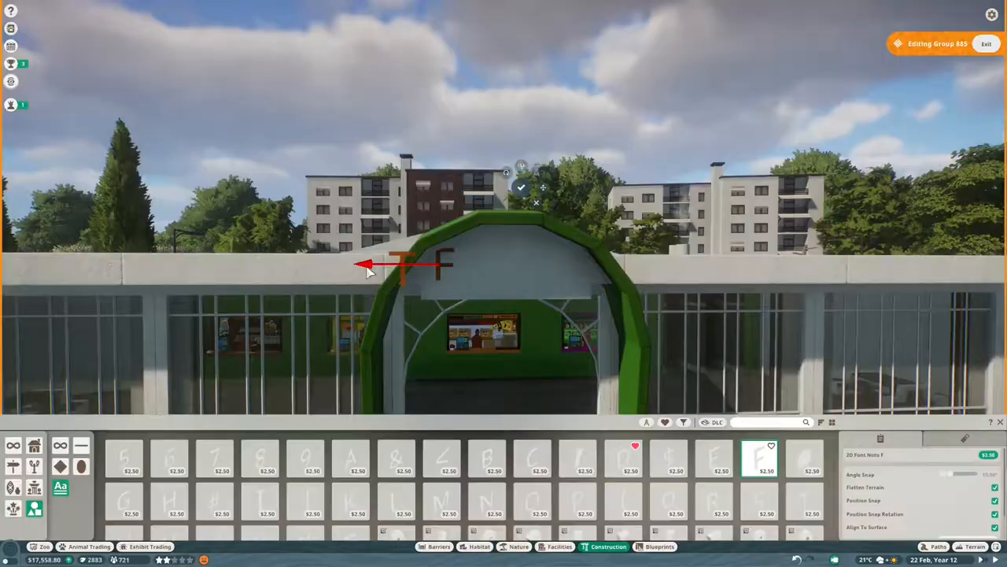
Complete the 'FOREST CAFE' lettering on the arch above the entrance.
click(542, 502)
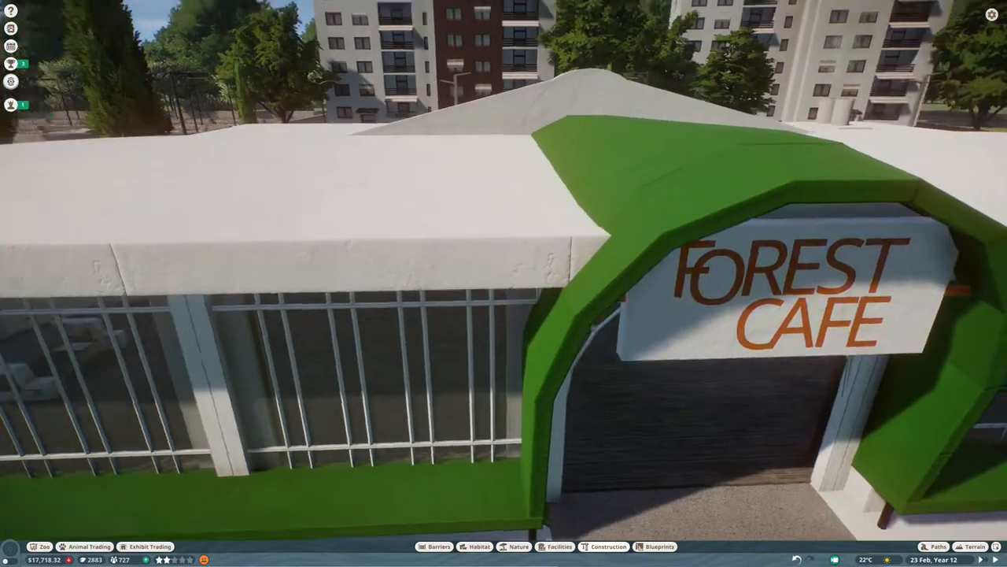
click(605, 546)
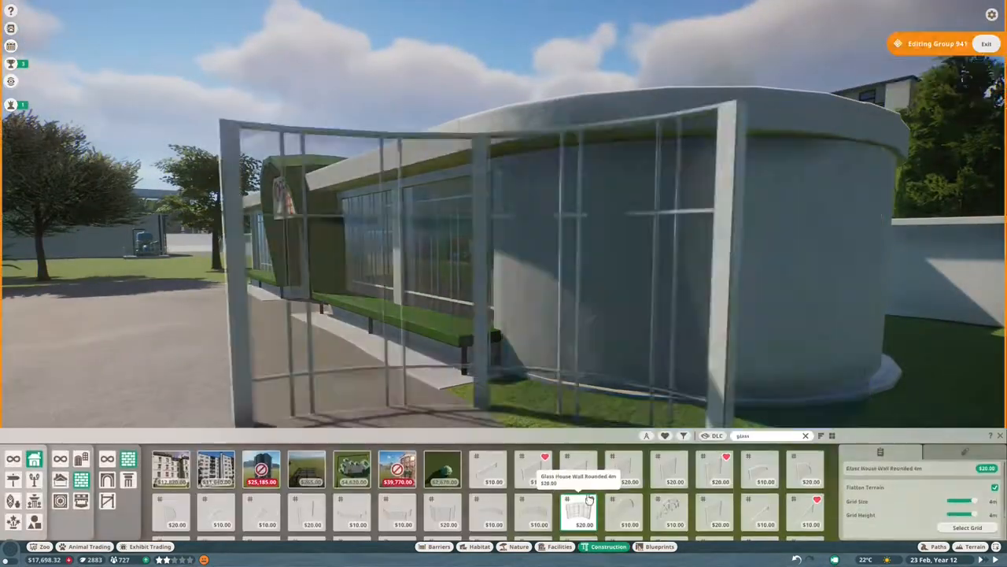
Place a metal-framed glazed wall panel against the cafe beside the green food-stall wall.
click(513, 546)
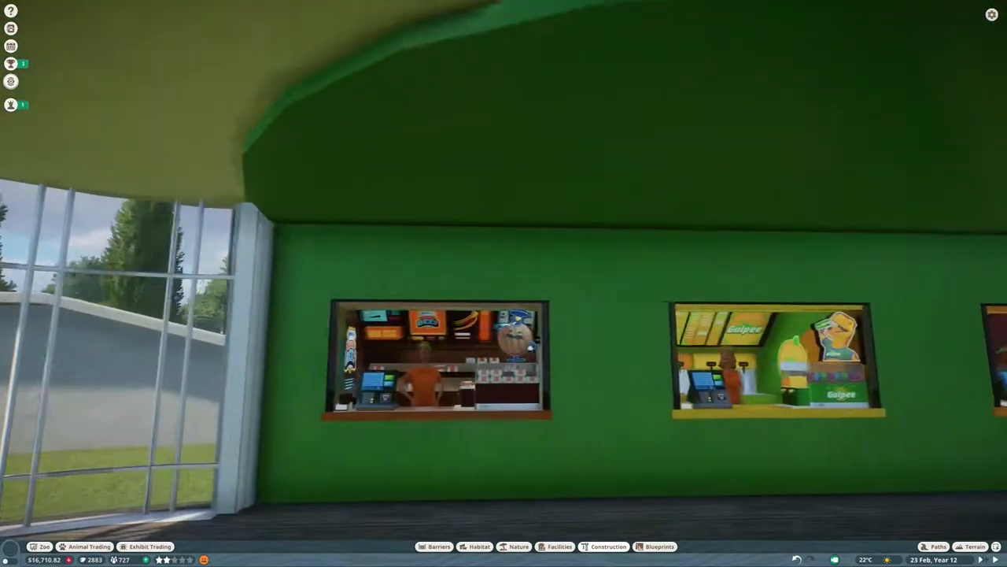
Snap a food and drink shop counter into the green interior wall opening.
click(606, 546)
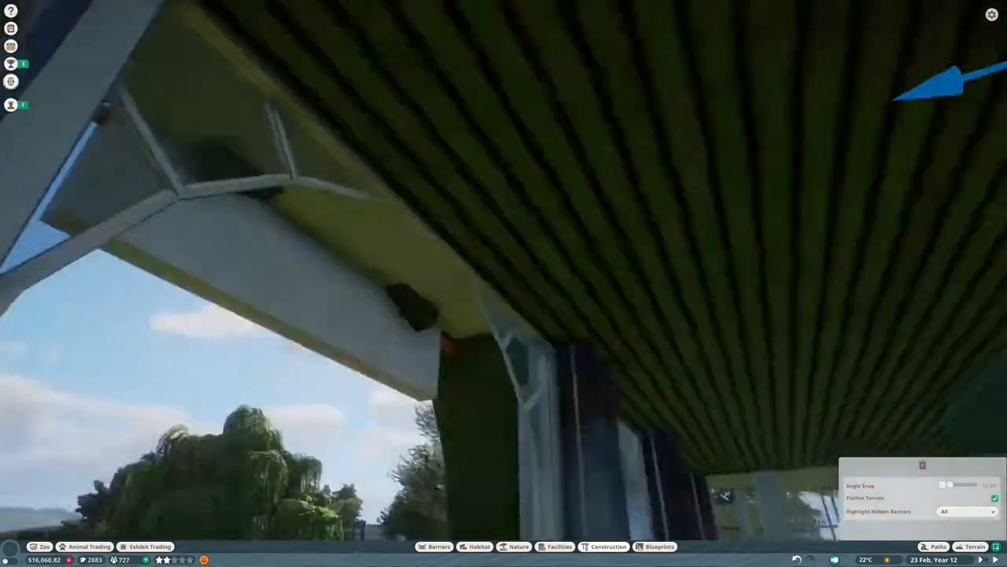
Place the green slatted ceiling piece beneath the cafe roof frame.
click(604, 546)
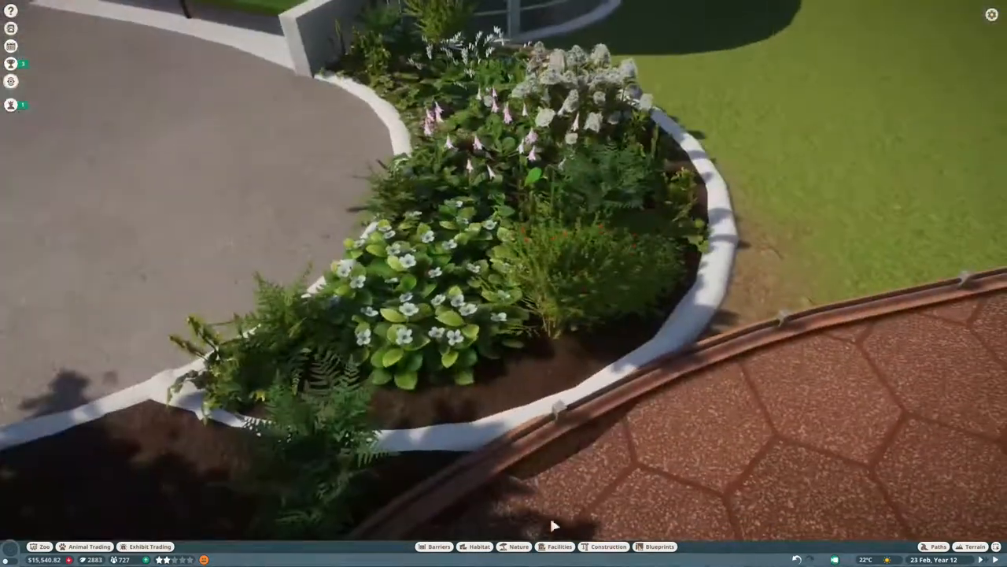
Plant another fern or white-flowering plant inside the curved courtyard bed.
click(517, 545)
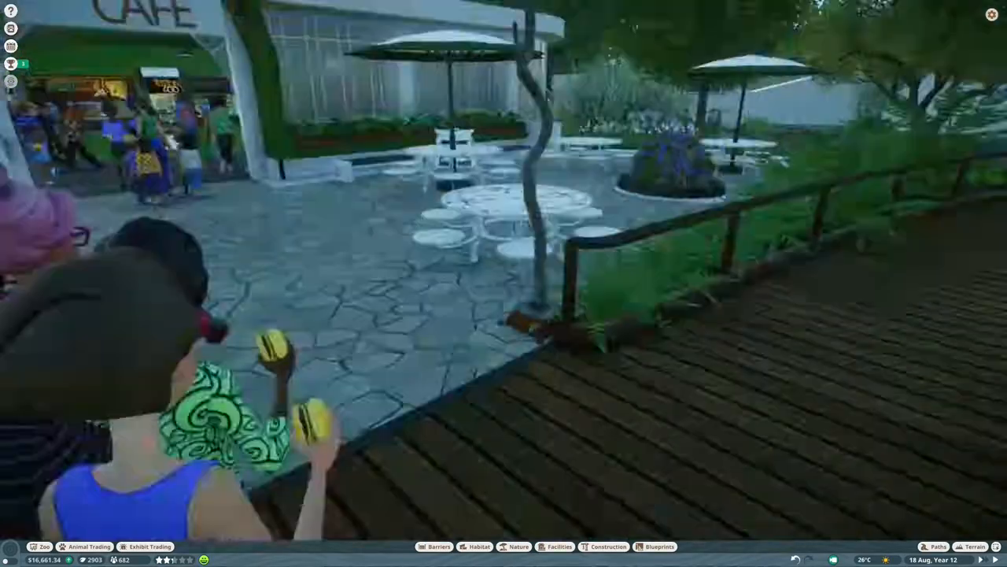
Place a white patio table set with parasol on the paved courtyard.
click(604, 546)
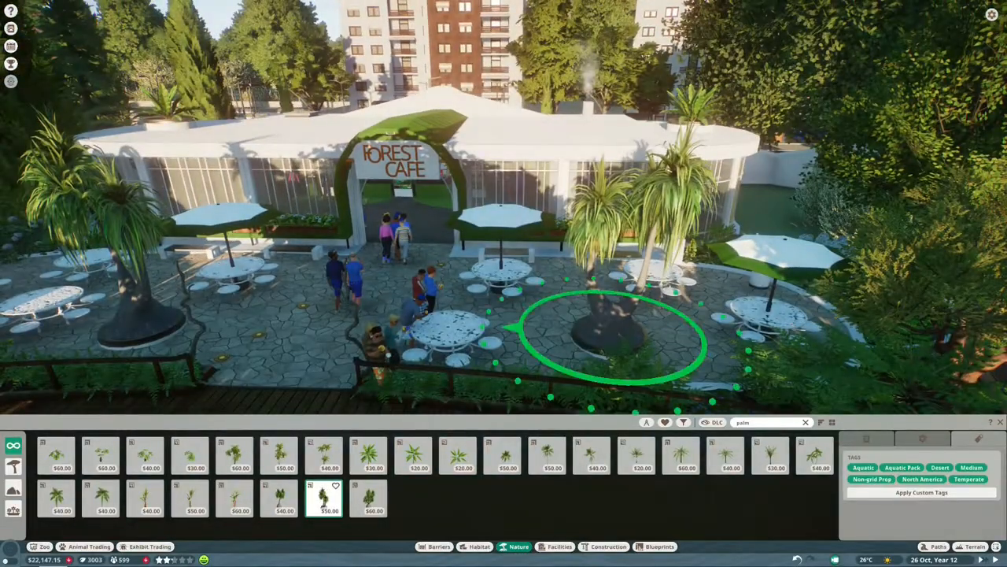
Plant a palm tree on the patio in front of the Forest Cafe.
click(611, 325)
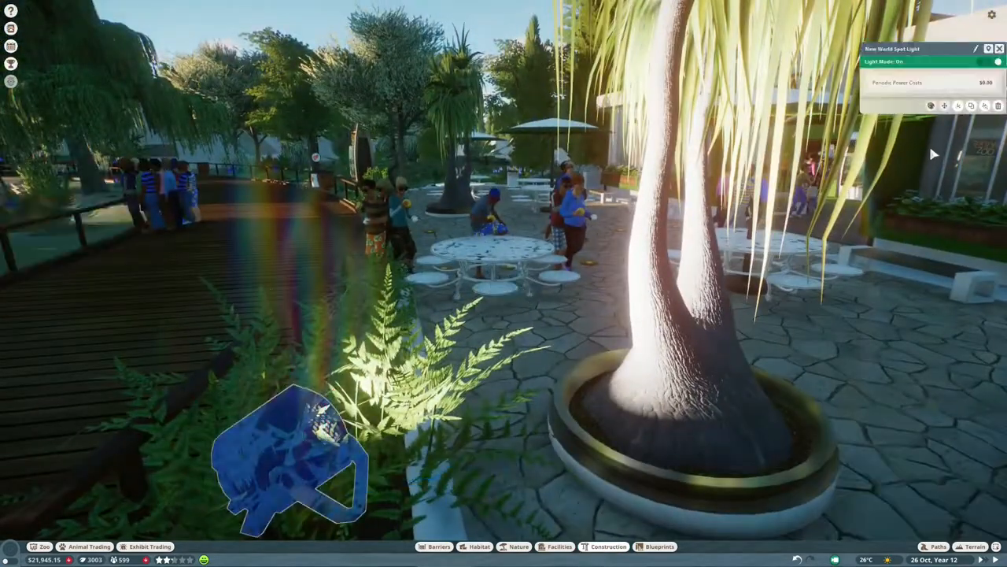
Place a warm spotlight at the base of the palm beside the patio tables.
click(988, 60)
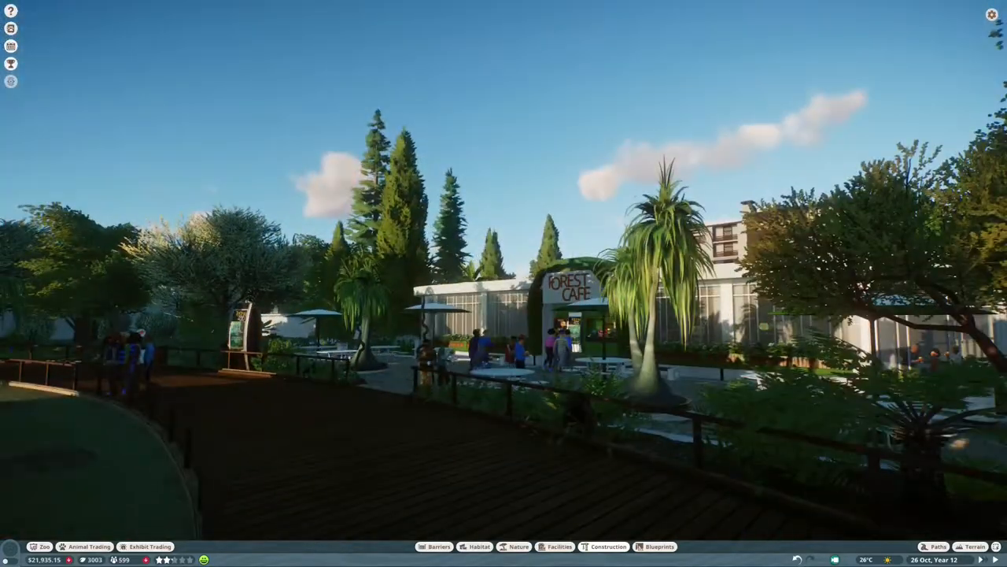
Plant a fern in the planter bed along the glazed cafe wall.
click(513, 545)
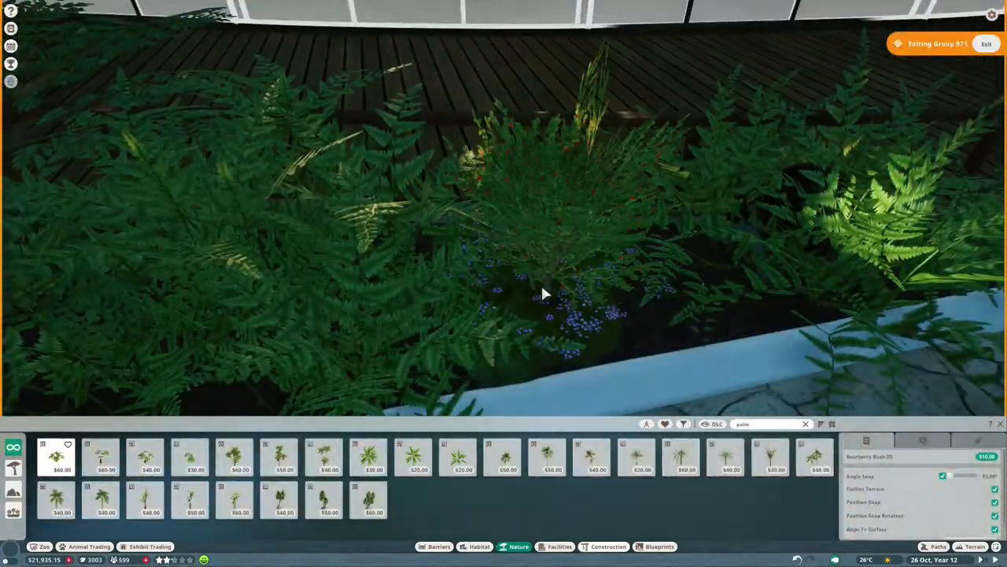